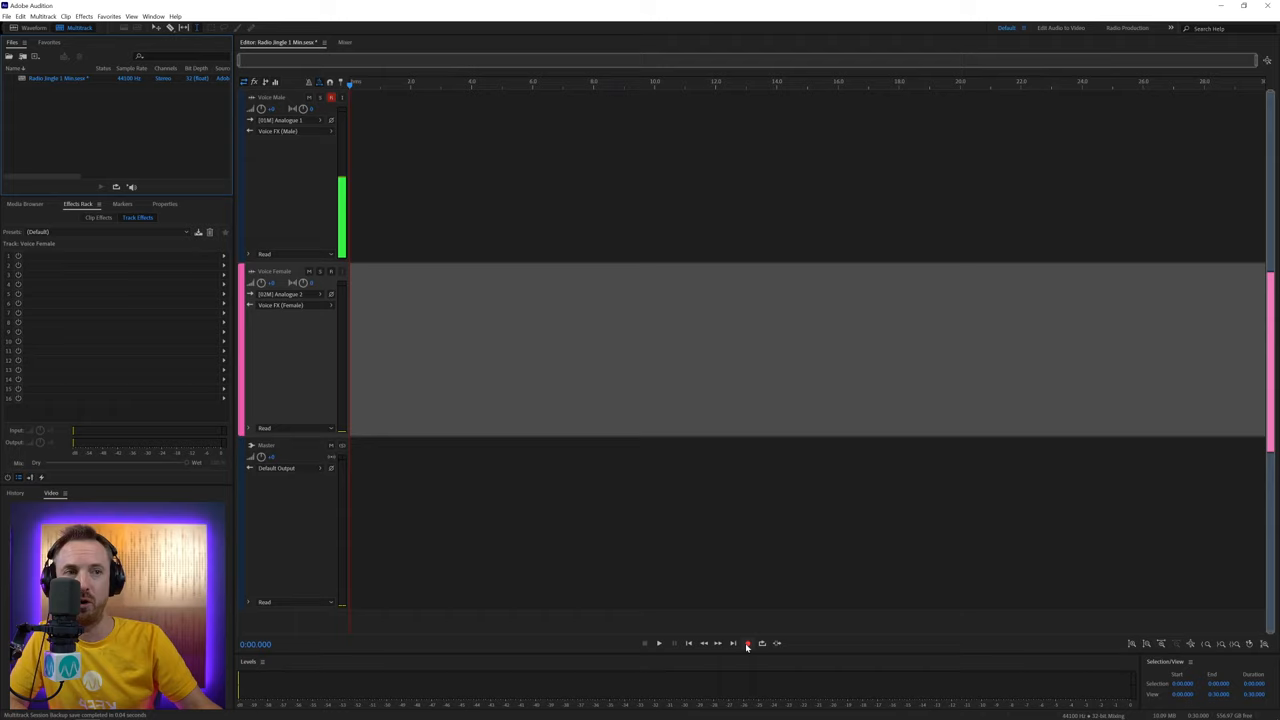
Place the voice recording onto Track 1 of the jingle multitrack session.
click(748, 644)
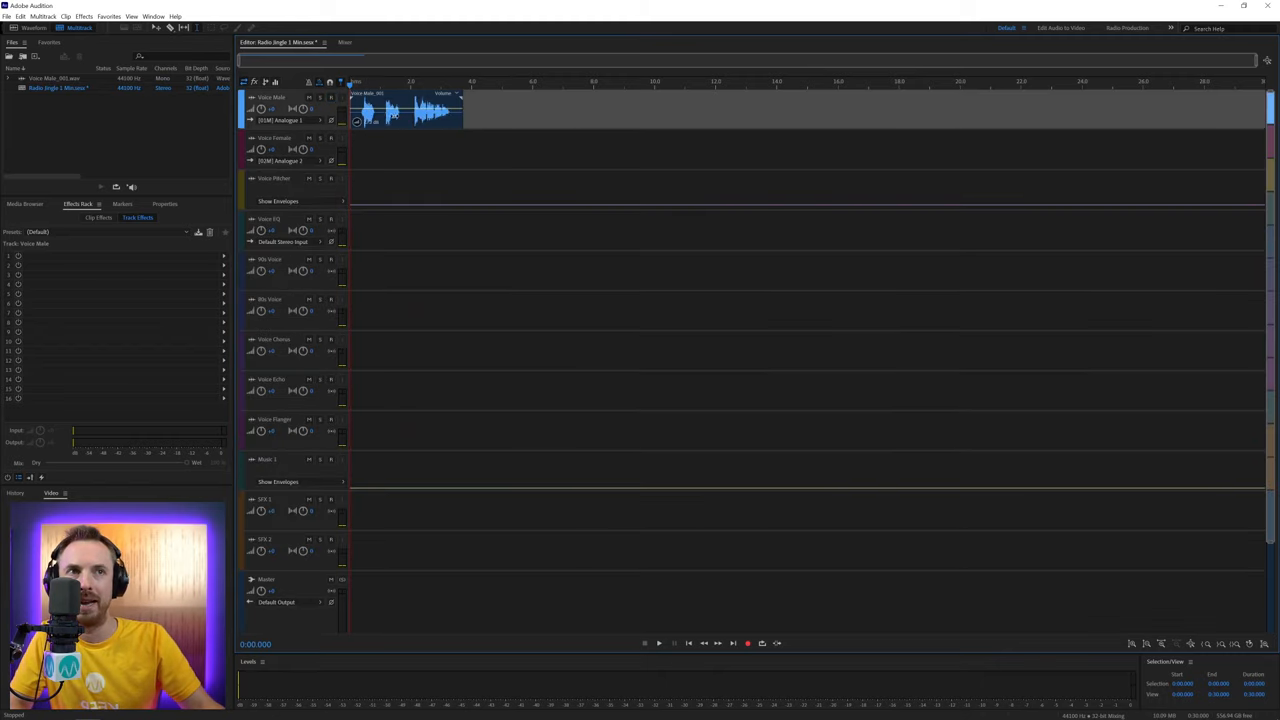
Drag the split voice pieces down onto three separate lower voice tracks.
drag(404, 108, 408, 230)
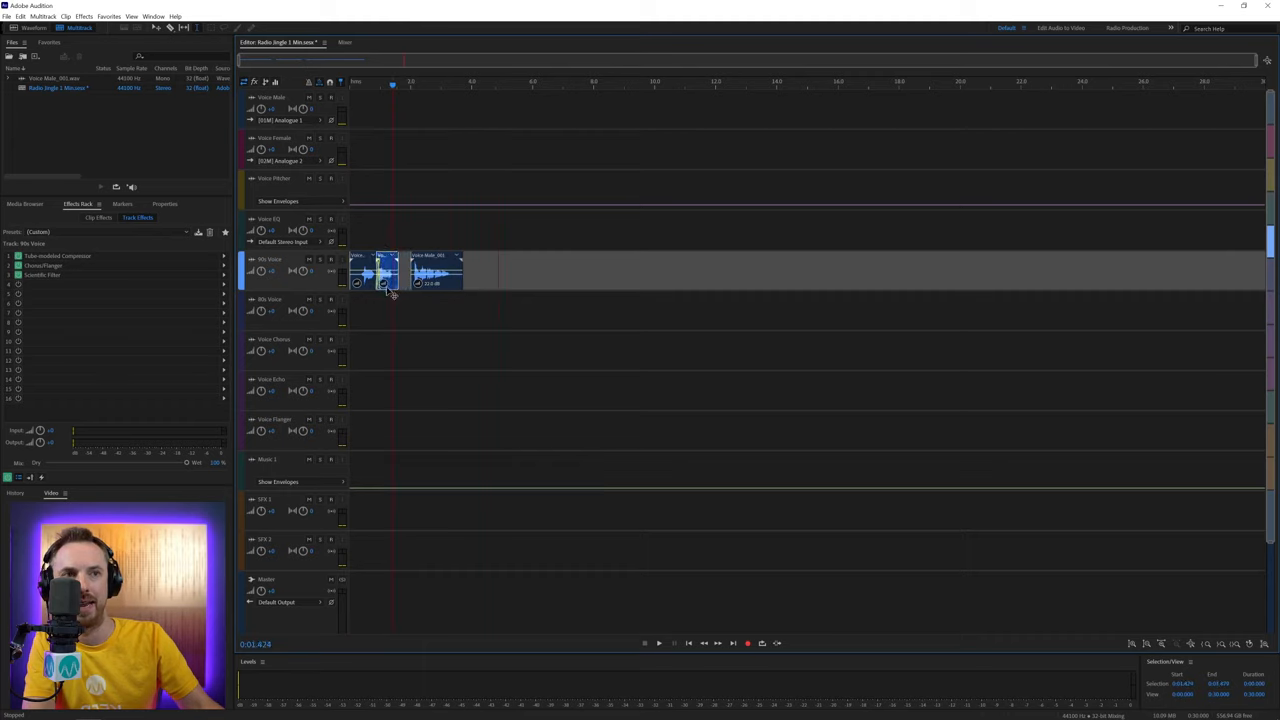
drag(440, 270, 448, 310)
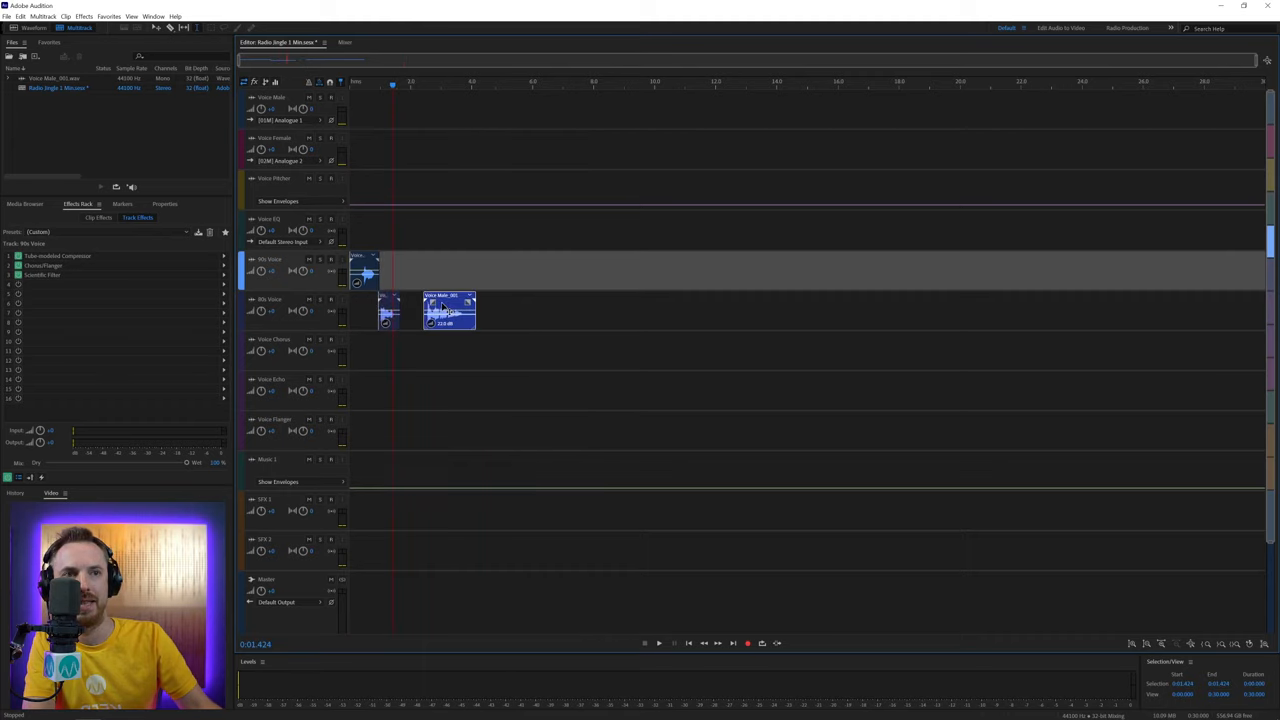
drag(450, 310, 424, 390)
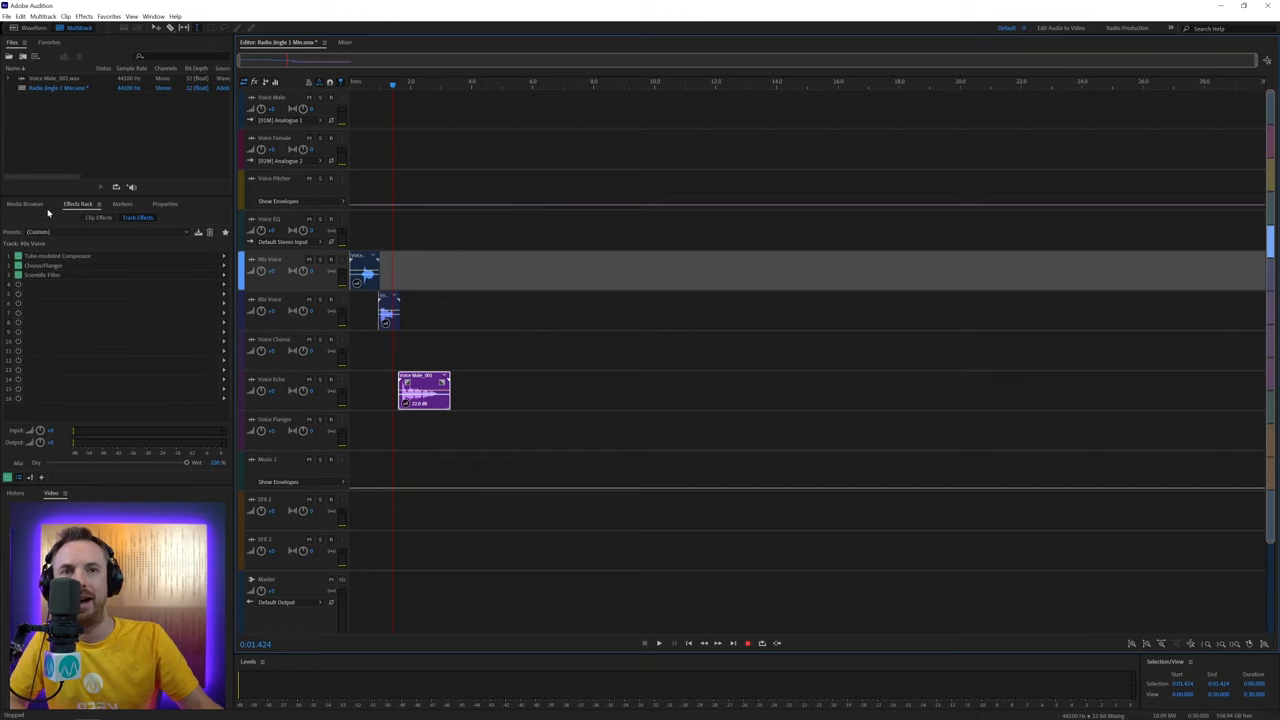
click(24, 204)
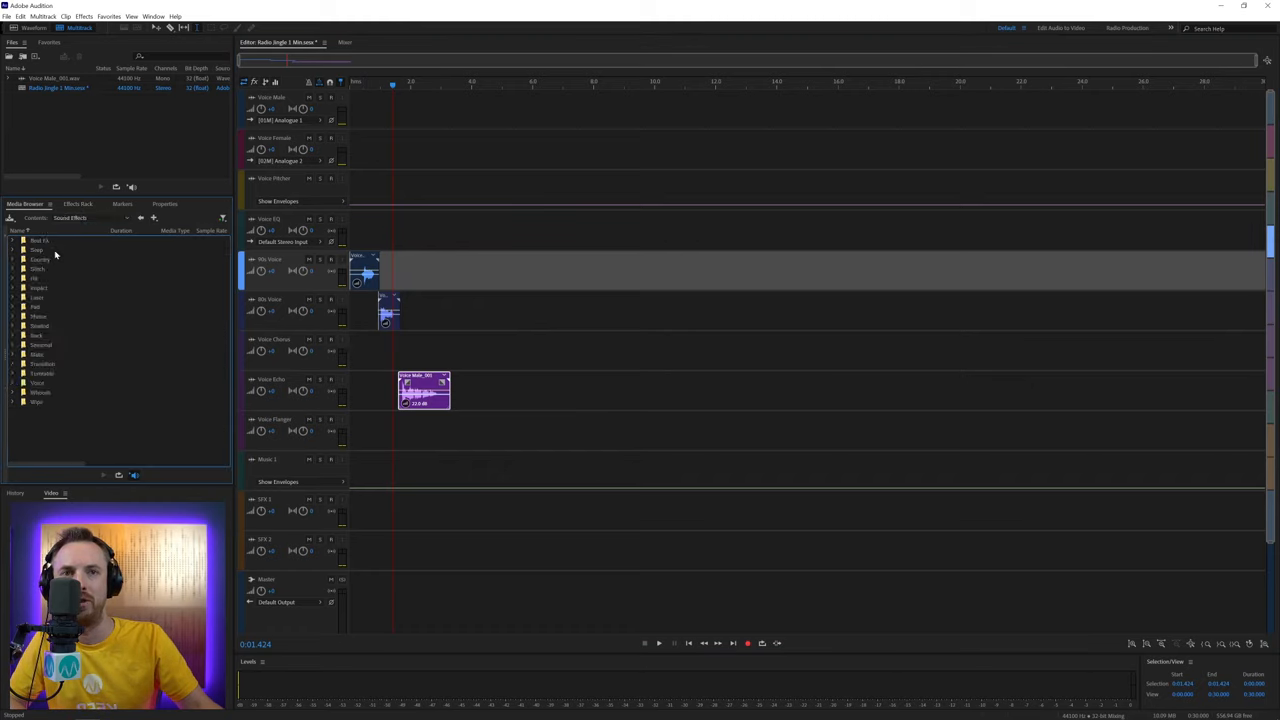
Browse into the music folder to bring both music beds onto the bottom tracks.
click(40, 240)
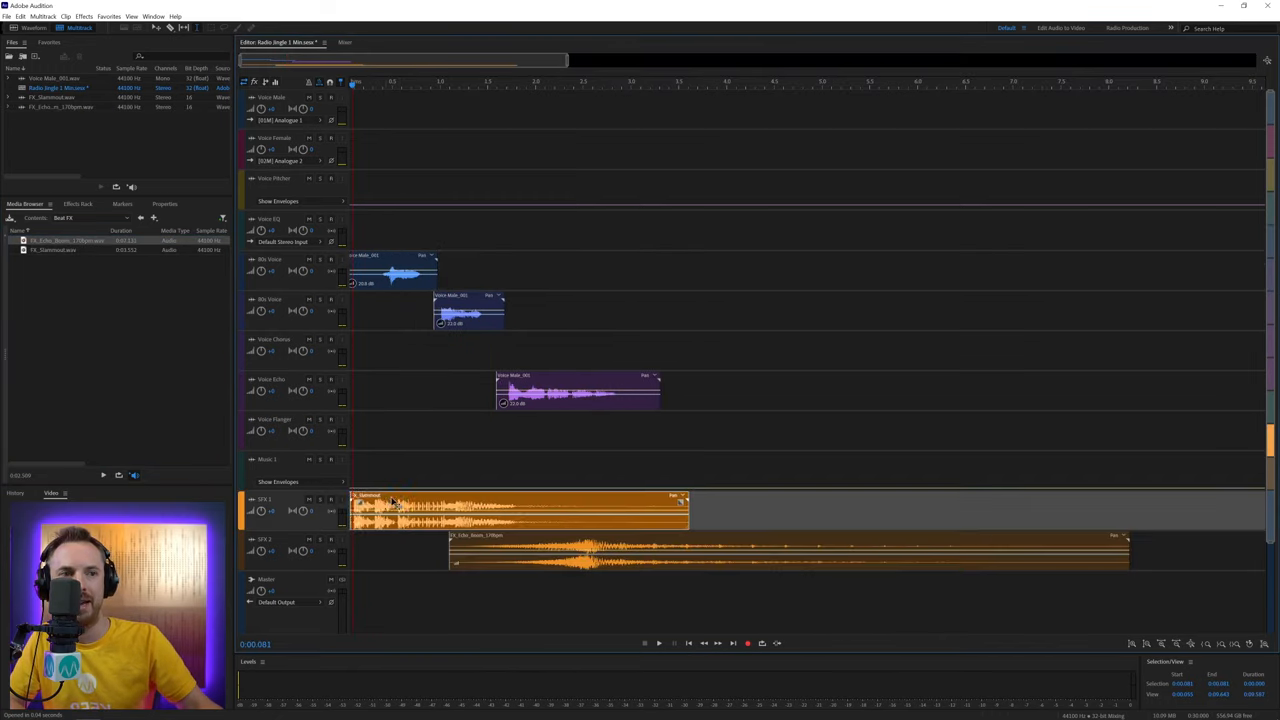
Select the lower music clip and start playback of the arranged jingle.
click(390, 270)
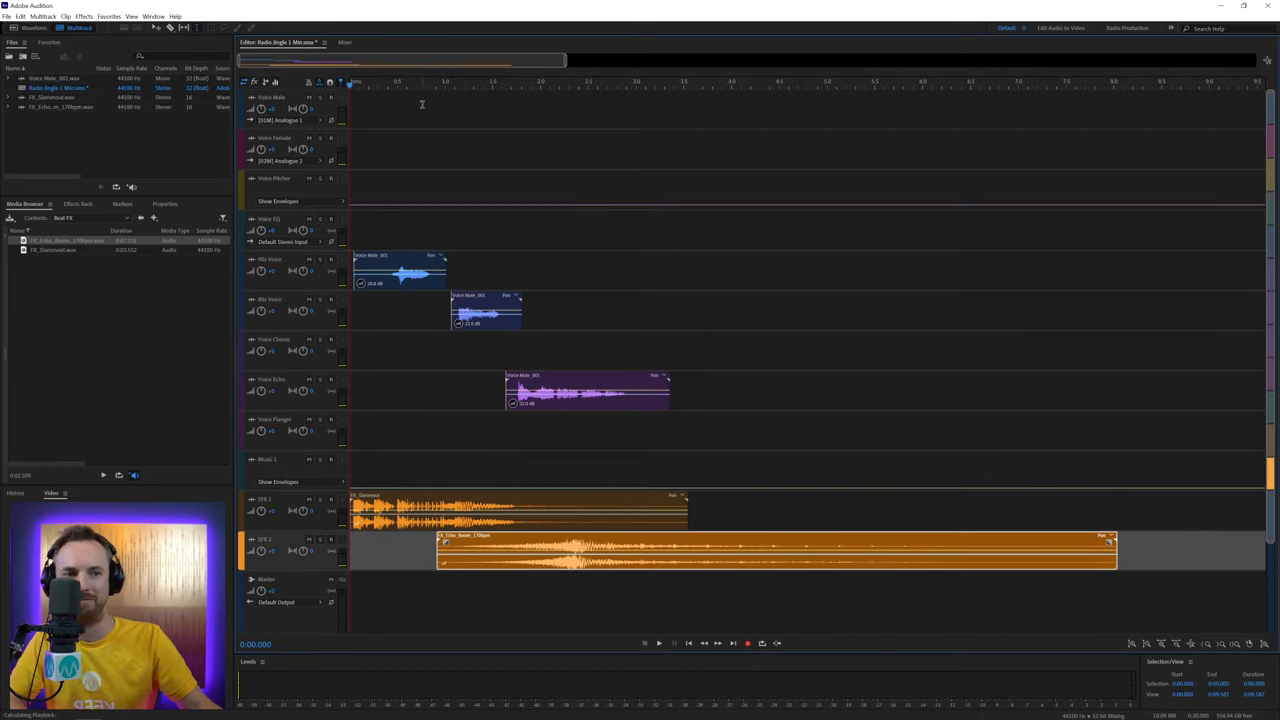
click(658, 644)
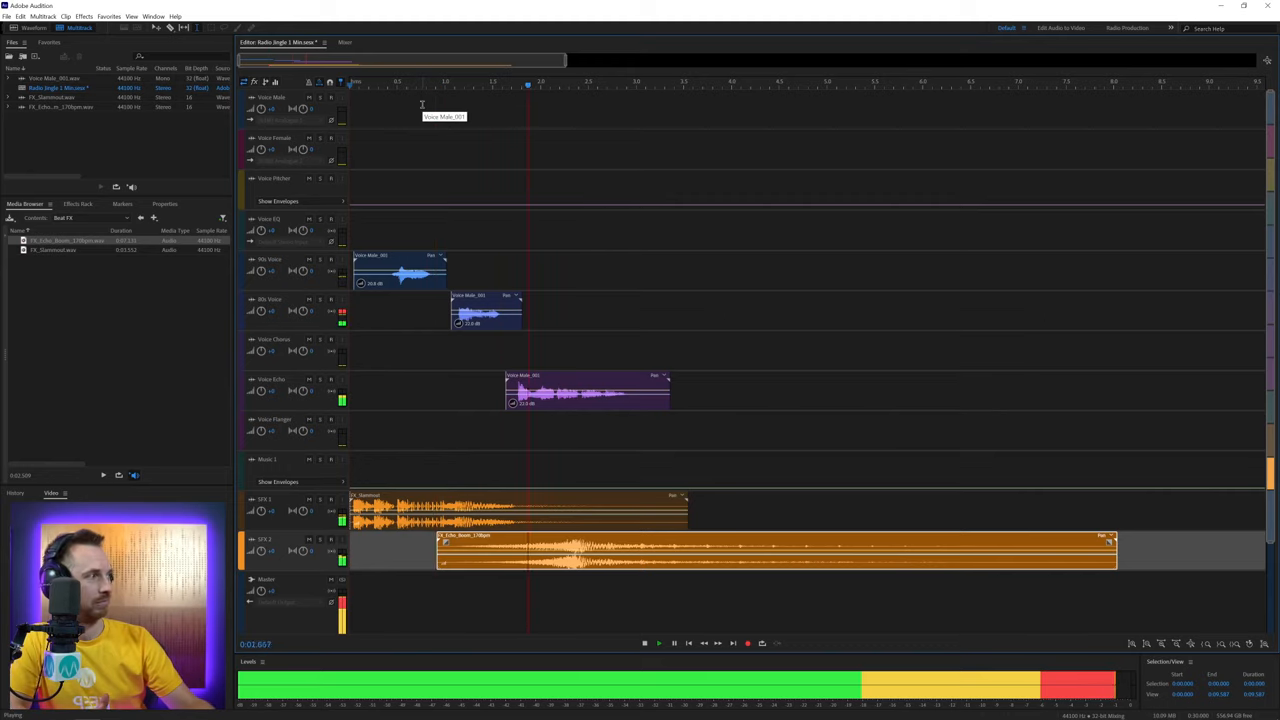